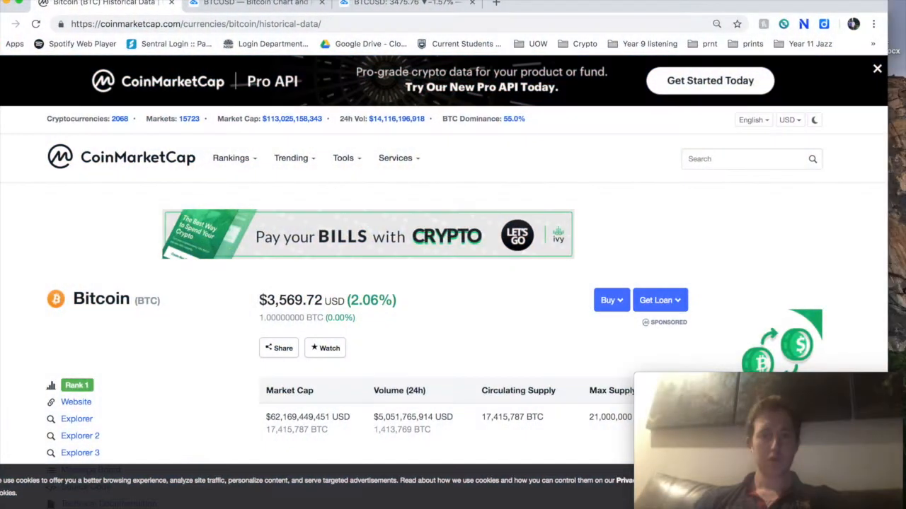
Reload the TradingView weekly BTC/USD chart page, confirming despite unsaved changes
{"action": "scroll", "scroll_direction": "down", "scroll_amount": 3}
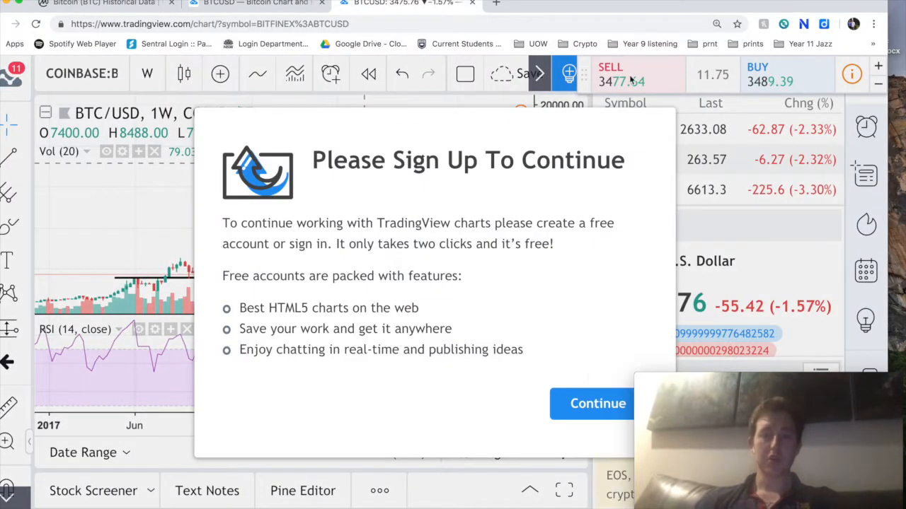
{"action": "left_click", "coordinate": [36, 24]}
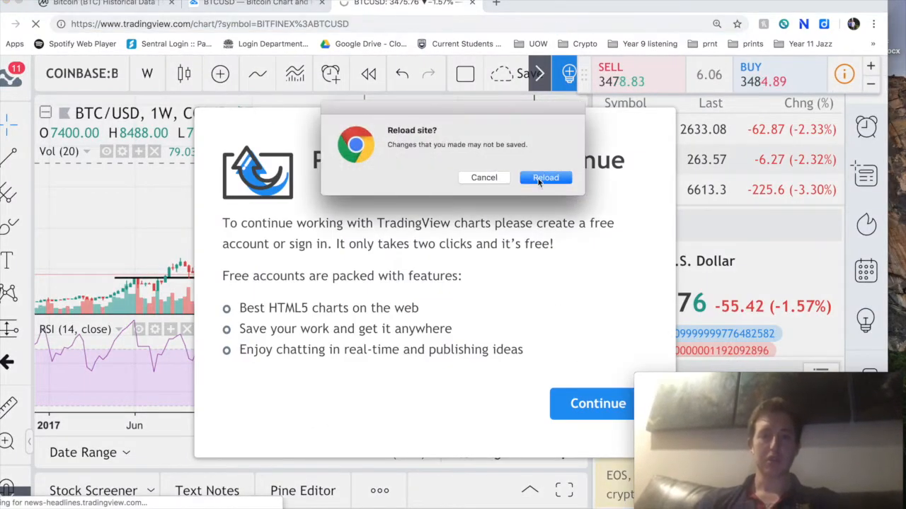
{"action": "left_click", "coordinate": [545, 178]}
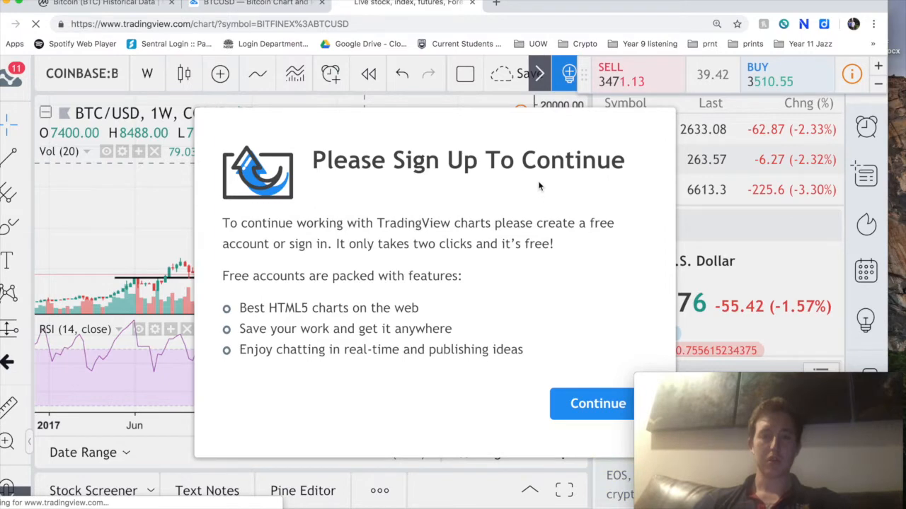
{"action": "left_click", "coordinate": [598, 403]}
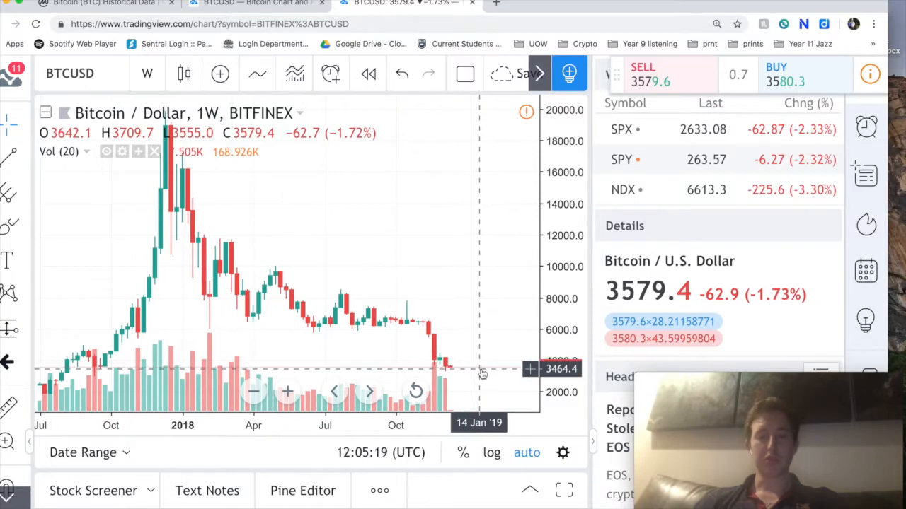
{"action": "mouse_move", "coordinate": [481, 374]}
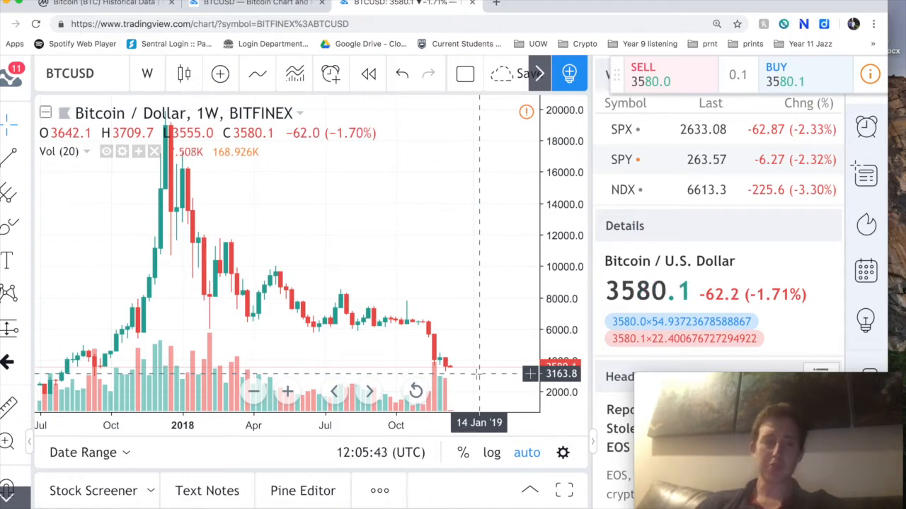
{"action": "mouse_move", "coordinate": [446, 368]}
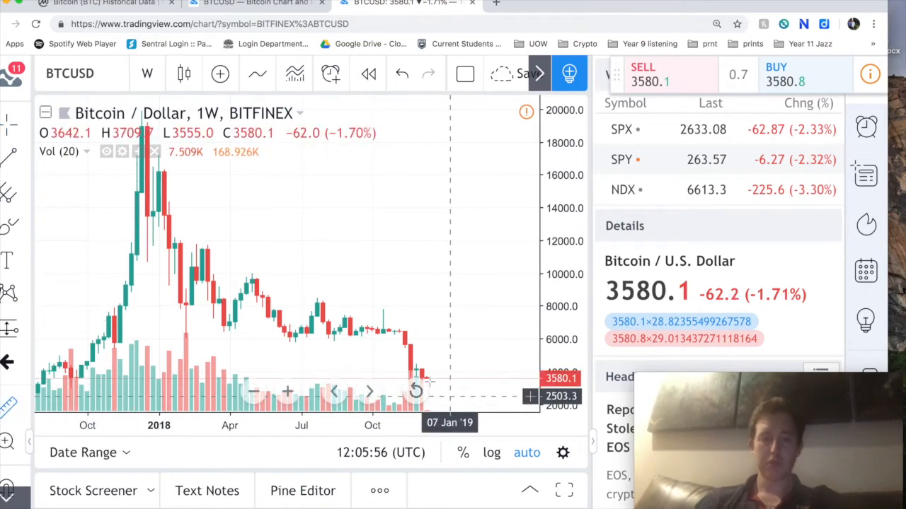
{"action": "mouse_move", "coordinate": [432, 361]}
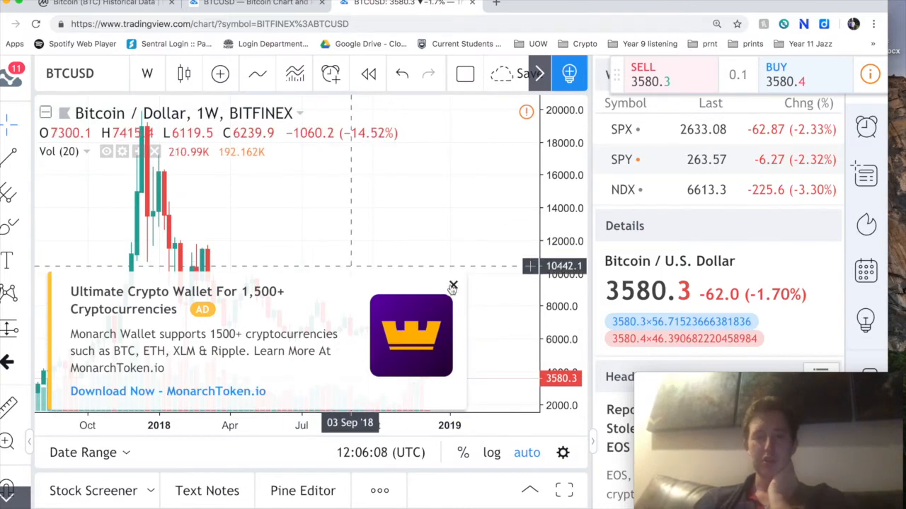
Close the Monarch Wallet ad covering the weekly Bitcoin chart
{"action": "left_click", "coordinate": [453, 286]}
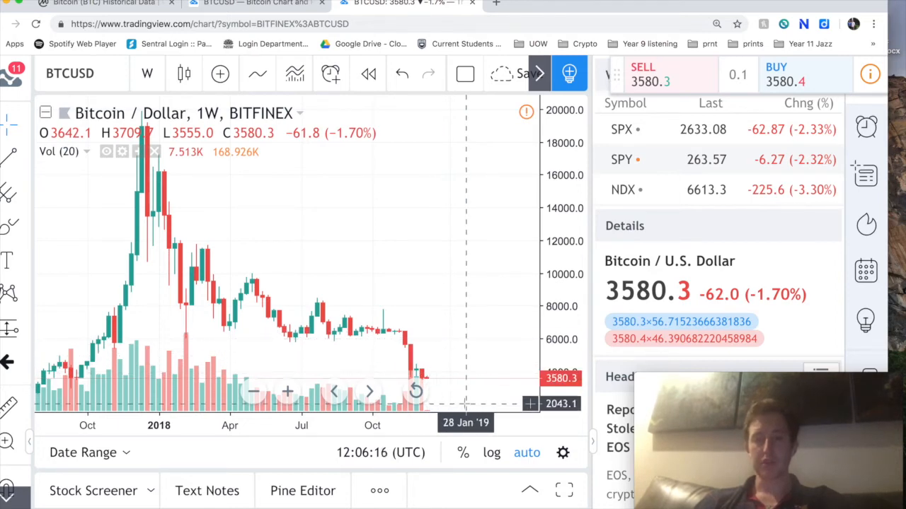
{"action": "mouse_move", "coordinate": [465, 400]}
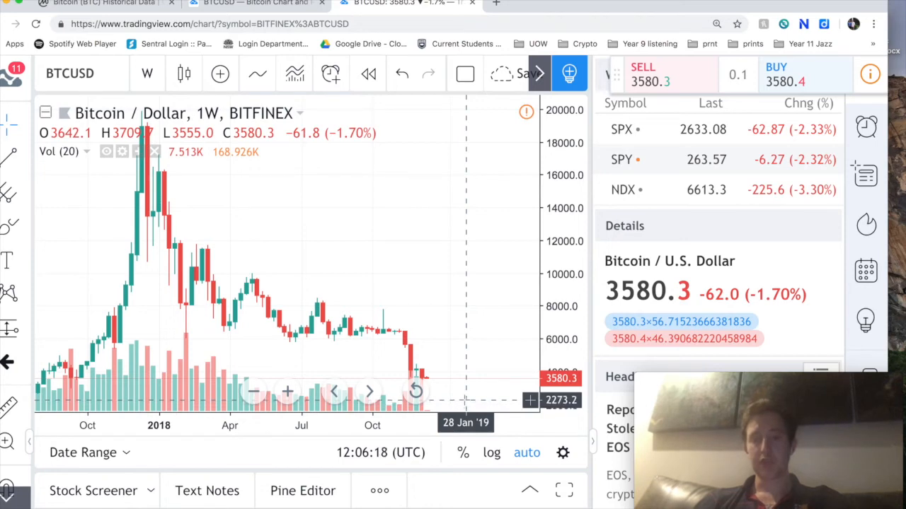